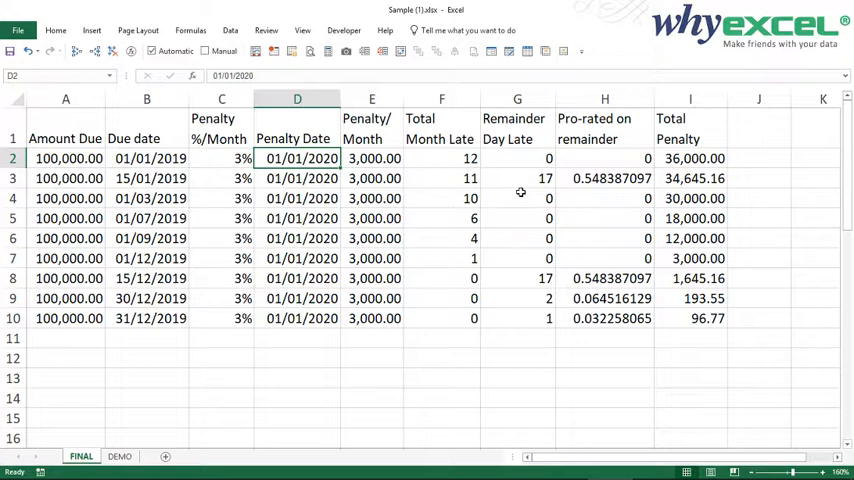
mouse_move(292, 160)
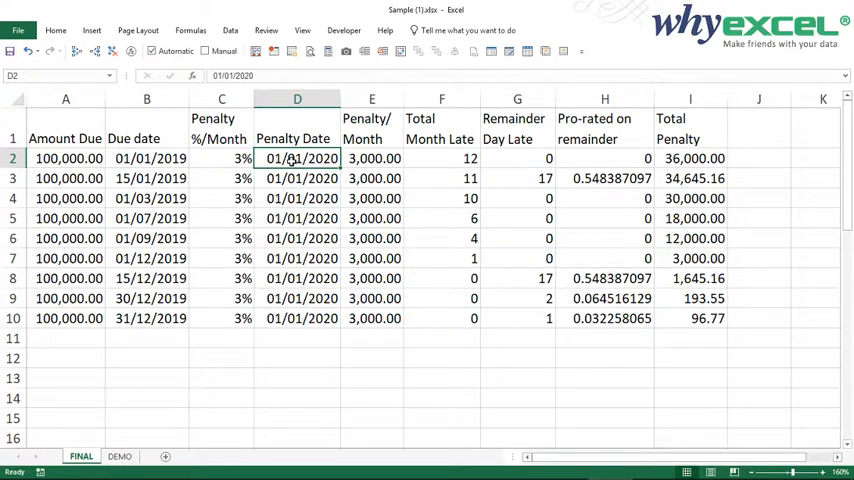
Step: Change the first FINAL row's penalty date to 01/01/2019 then 02/01/2019 (penalty 96.77), then go to the DEMO sheet
click(146, 158)
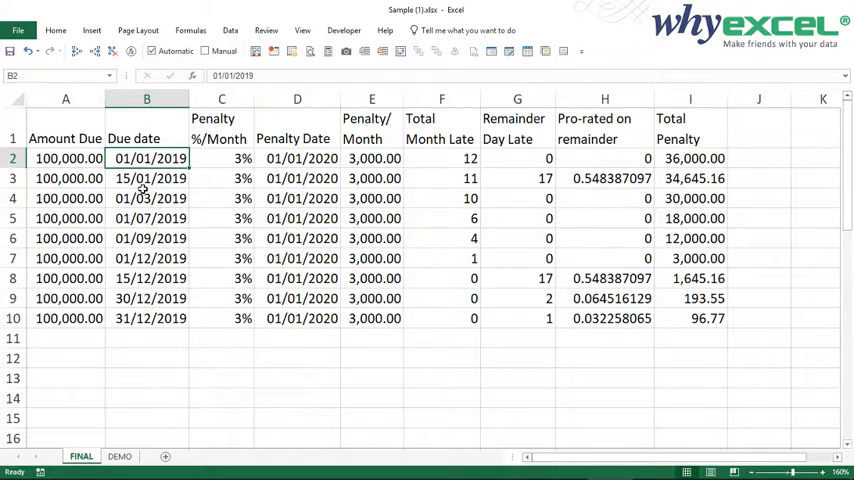
click(296, 158)
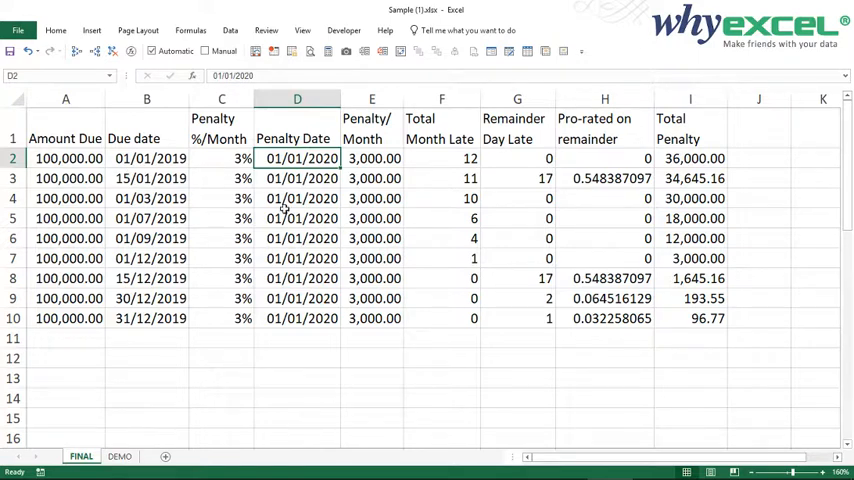
mouse_move(334, 224)
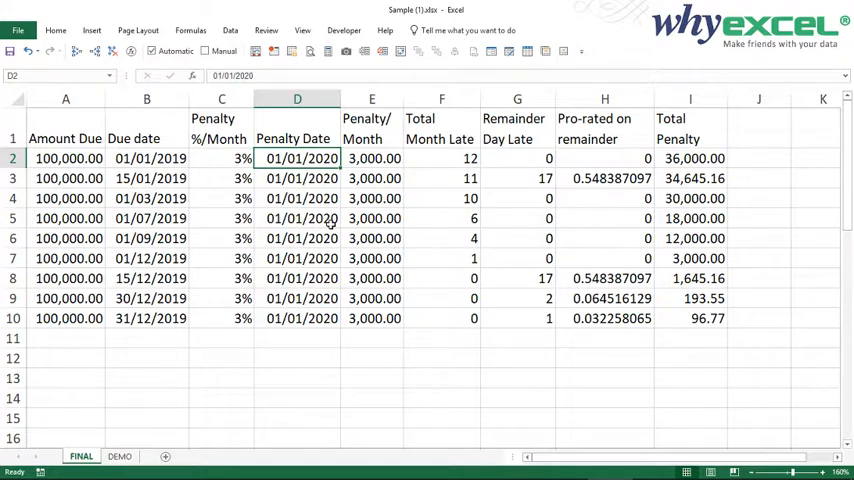
text(1/1/)
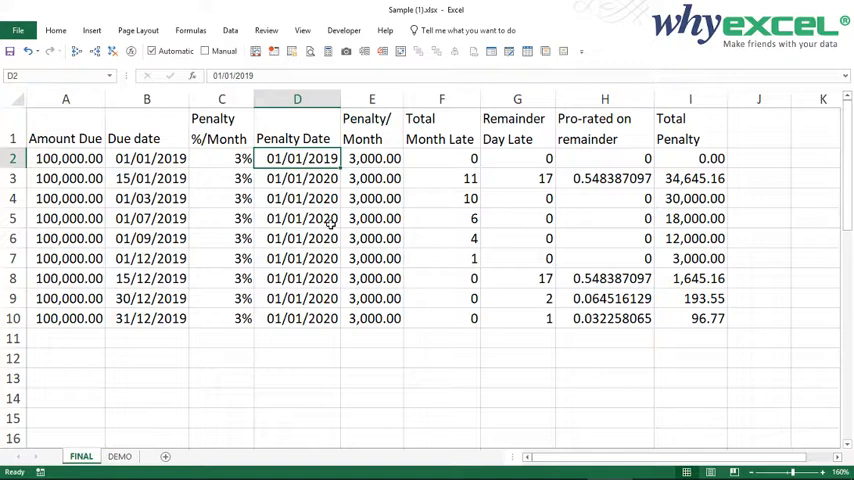
text(2/1/1)
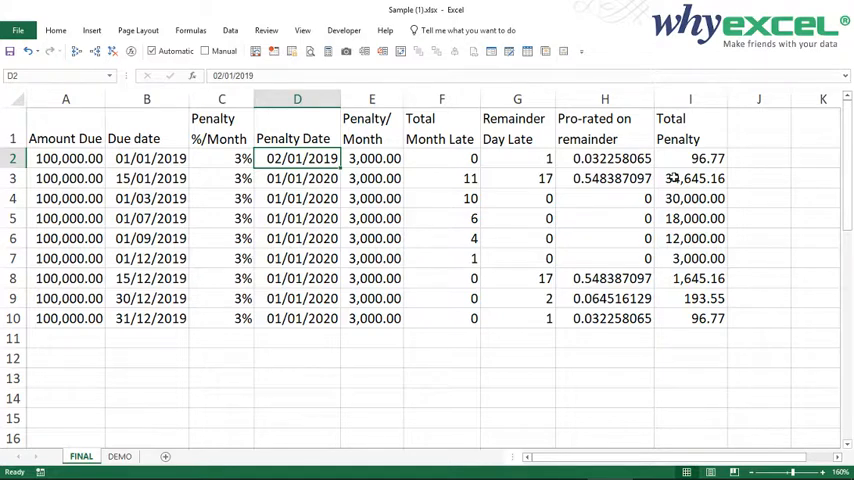
click(118, 456)
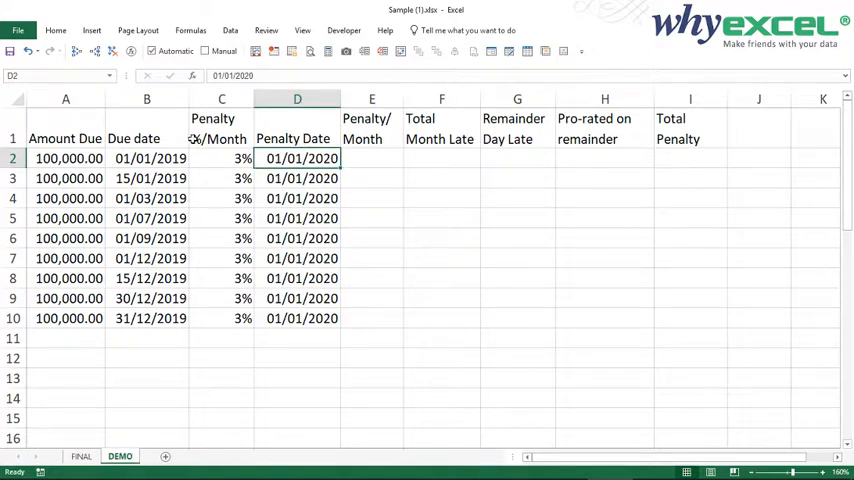
click(64, 98)
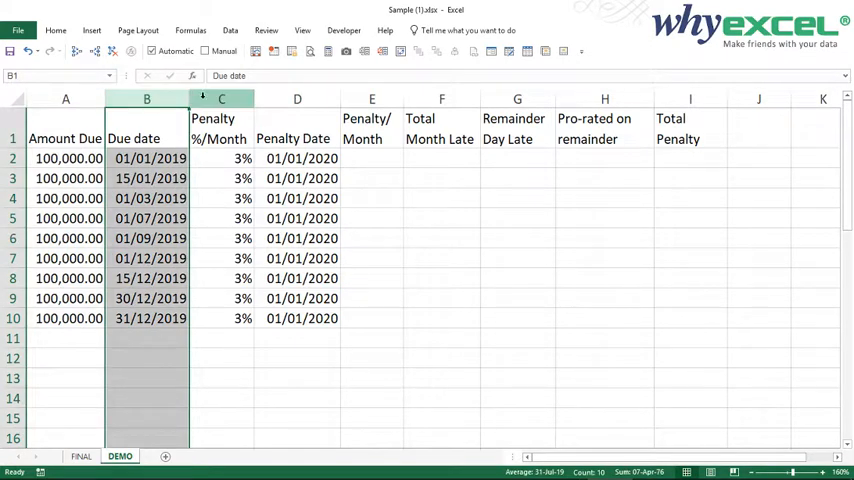
click(220, 98)
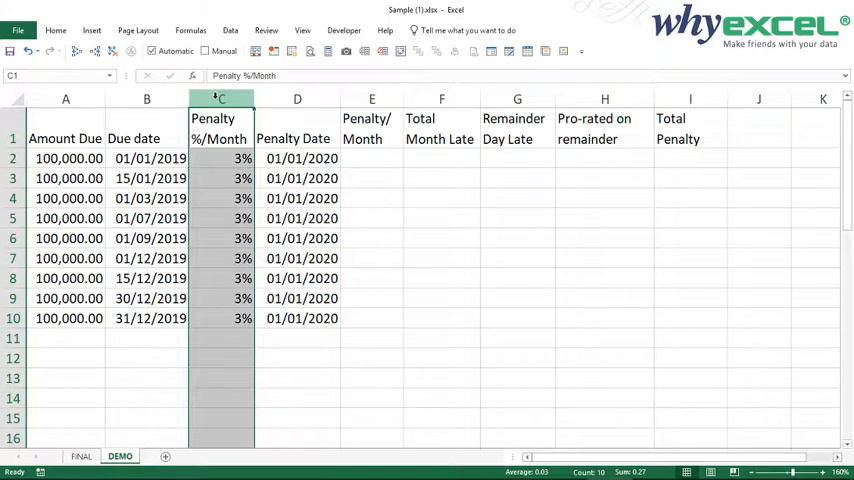
click(296, 98)
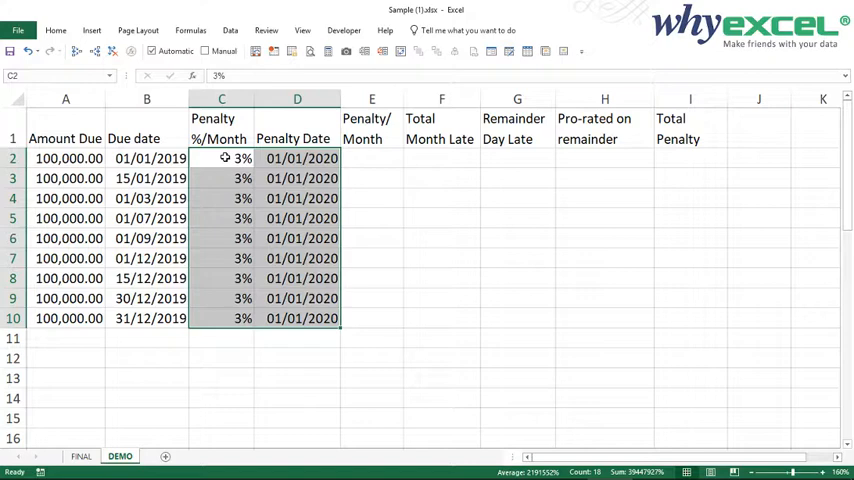
click(372, 158)
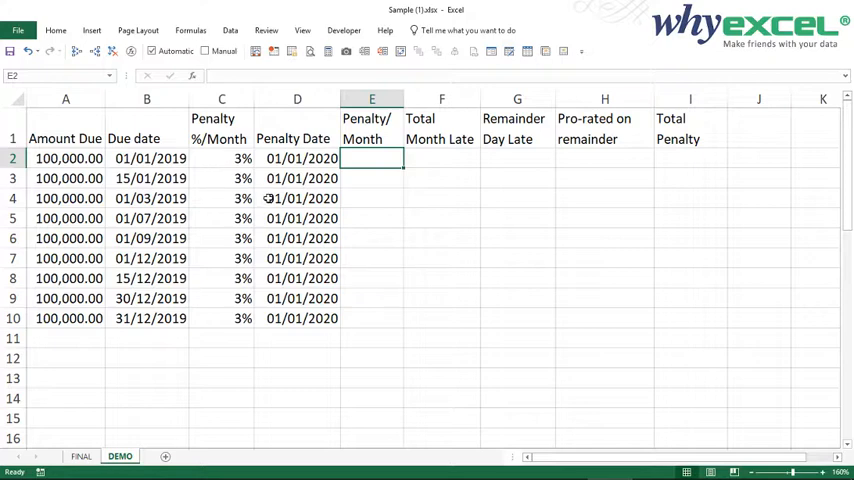
Step: Compute Penalty/Month as =A2*C2 and fill it down to row 10, giving 3,000.00 each
text(=A2)
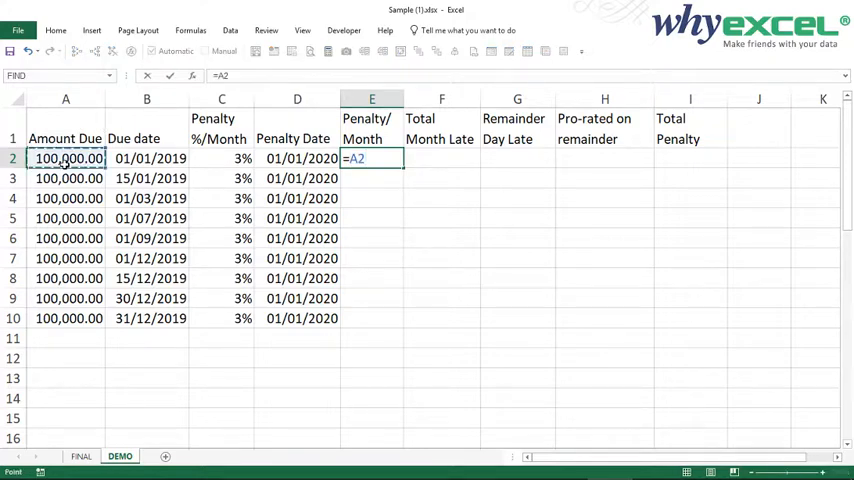
text(*)
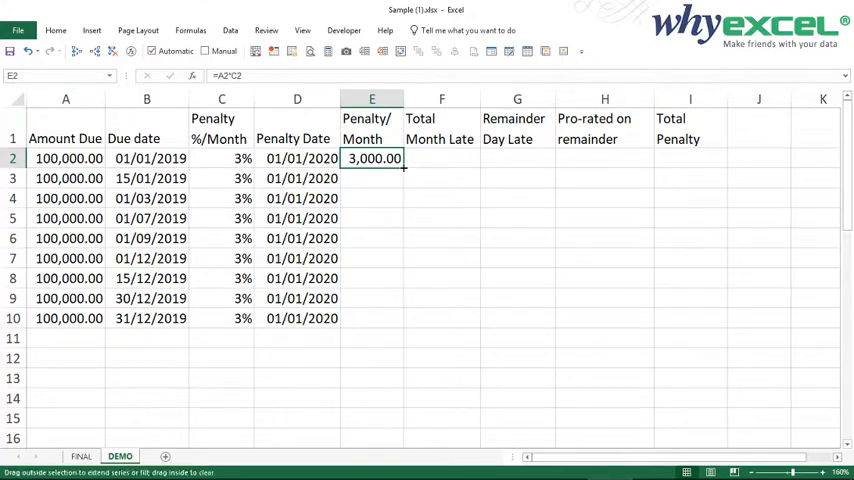
drag(372, 158, 372, 318)
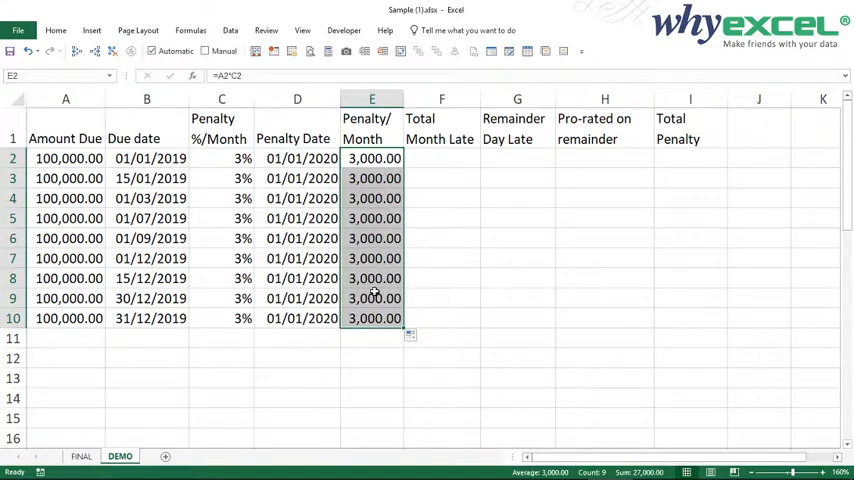
click(442, 158)
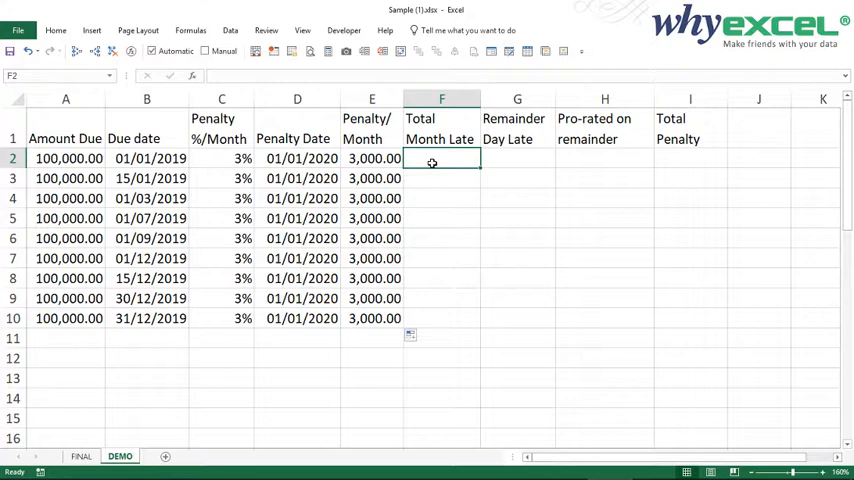
Step: Enter =DATEDIF(B2,D2,"M") in F2 and fill it down to F10, giving 12 down to 0 months
text(=D)
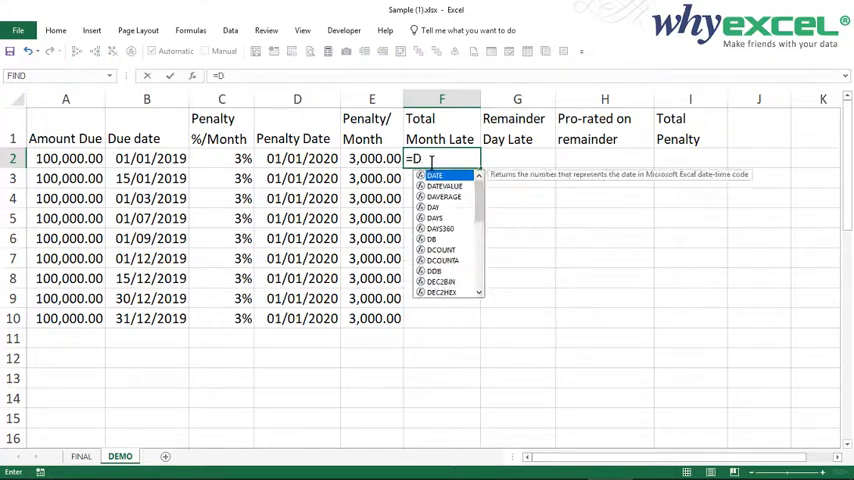
text(ATEDIF)
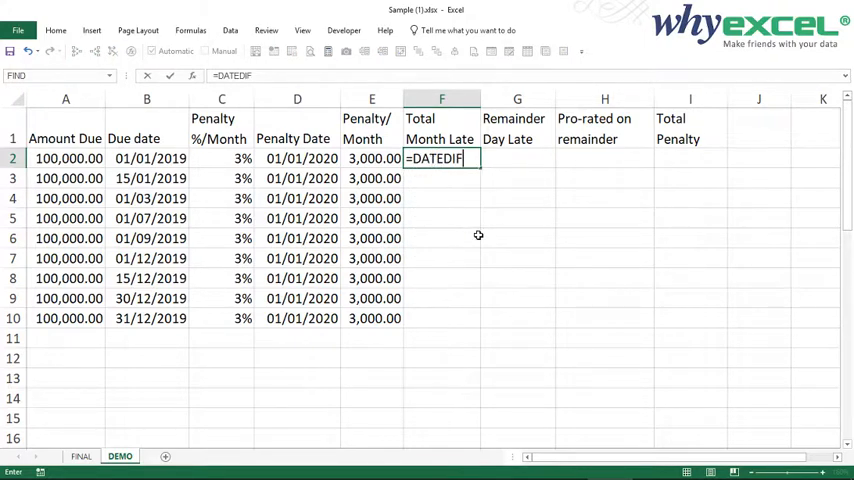
text(()
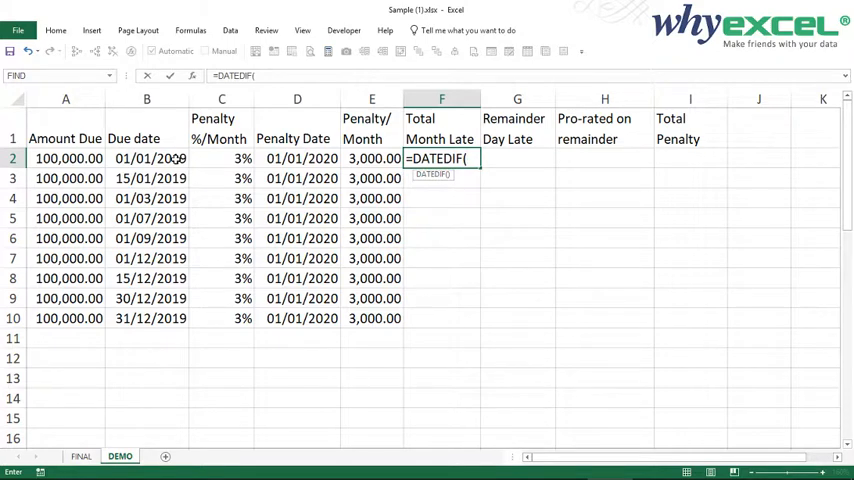
click(146, 158)
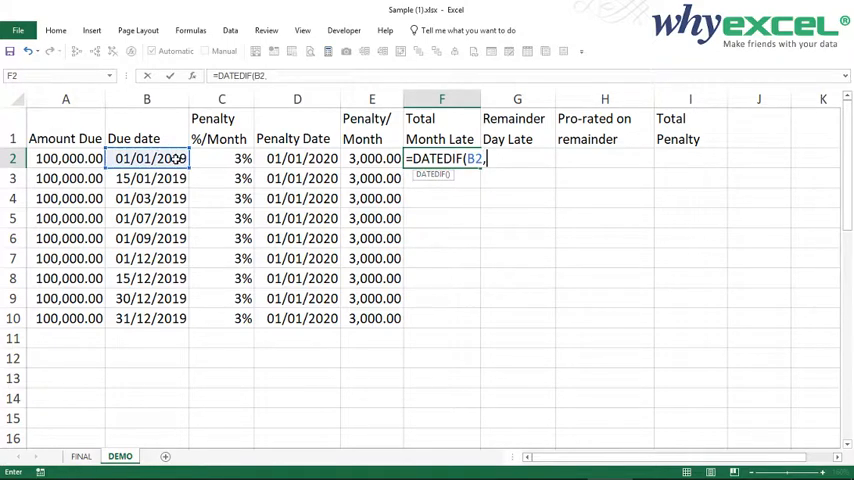
click(300, 158)
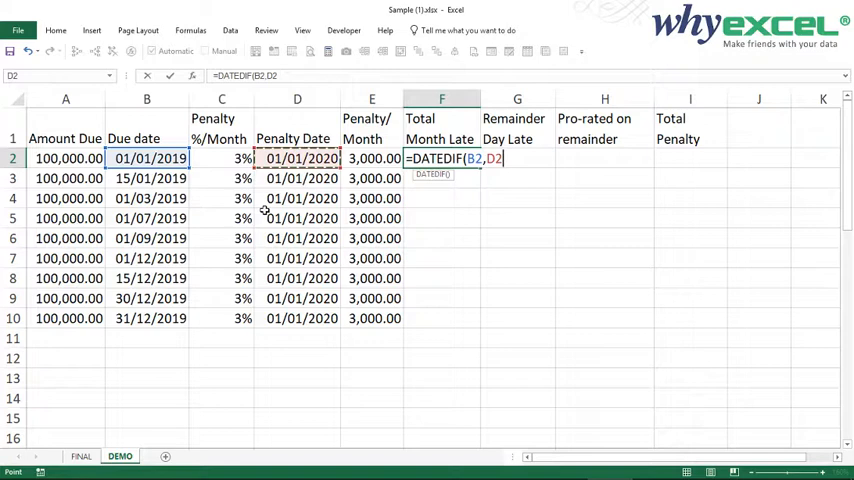
text(,)
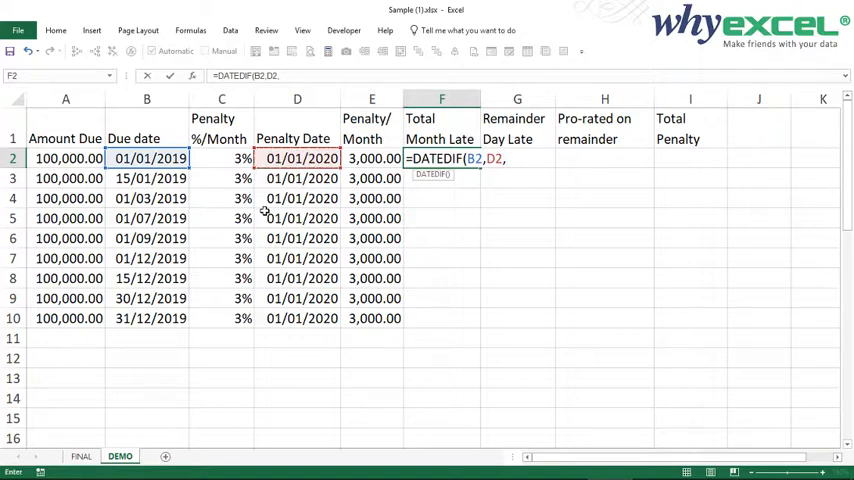
text(")
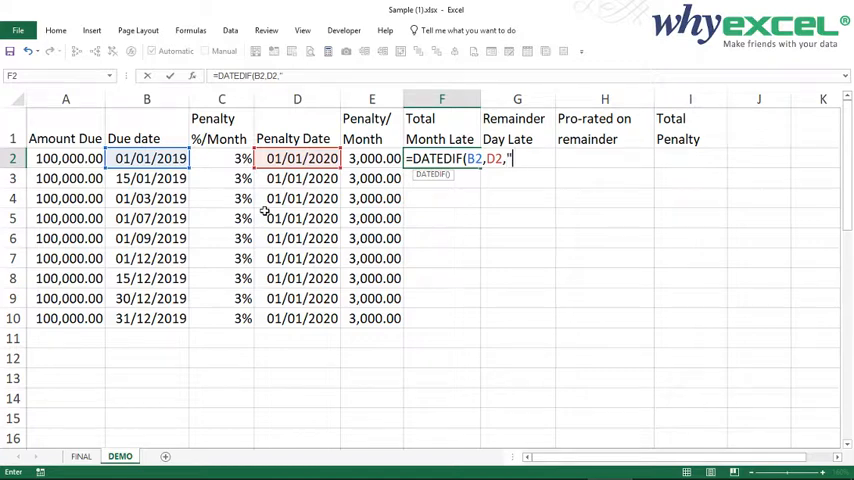
text(M)
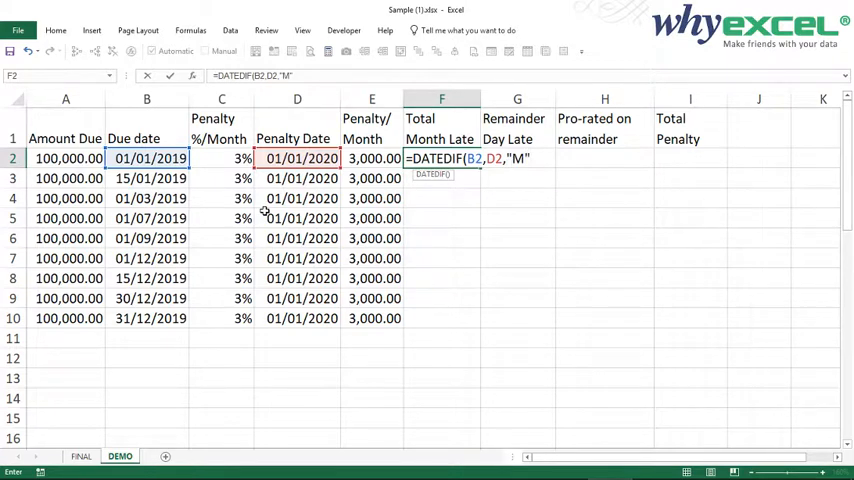
text())
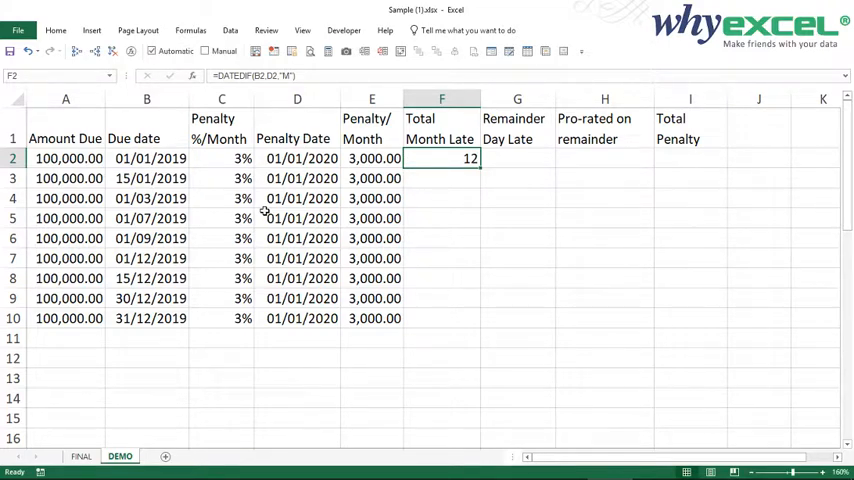
mouse_move(436, 168)
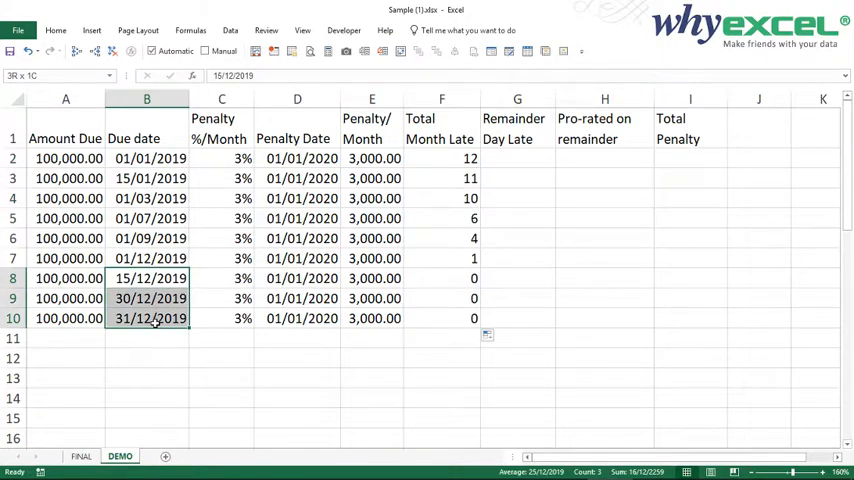
click(440, 278)
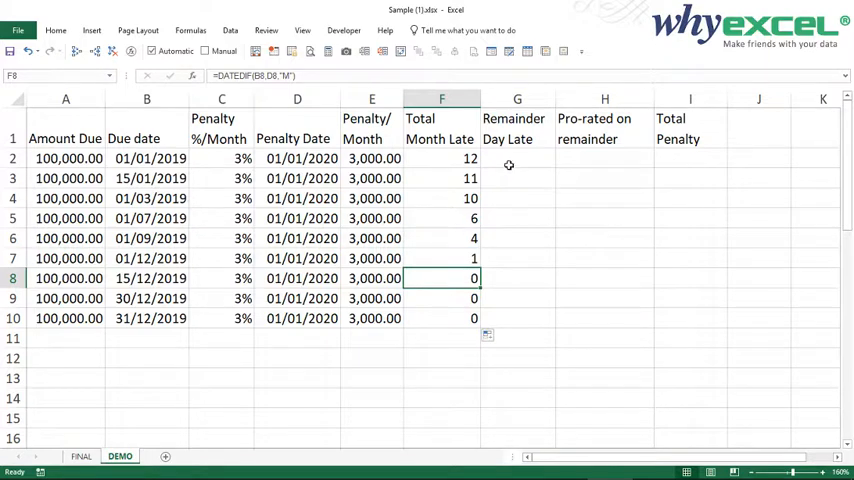
click(516, 158)
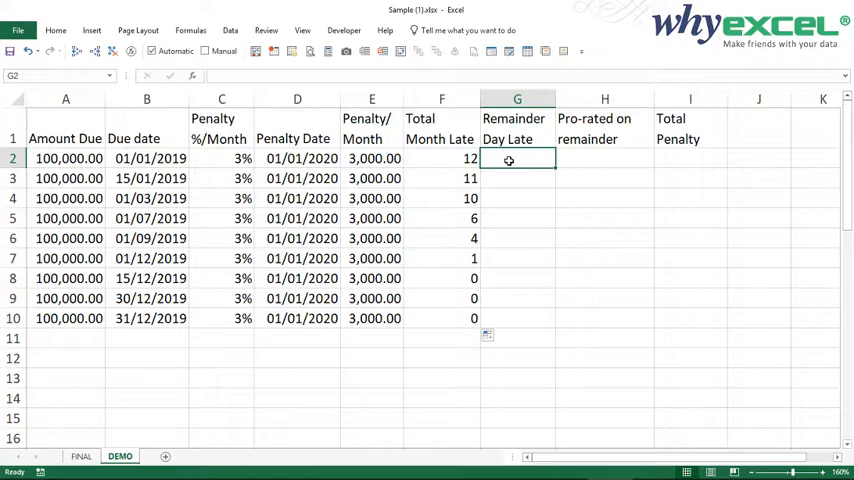
Step: Enter =DATEDIF(B2,D2,"MD") in G2 and copy it down to G10, e.g. 17, 2, 1 days
text(=)
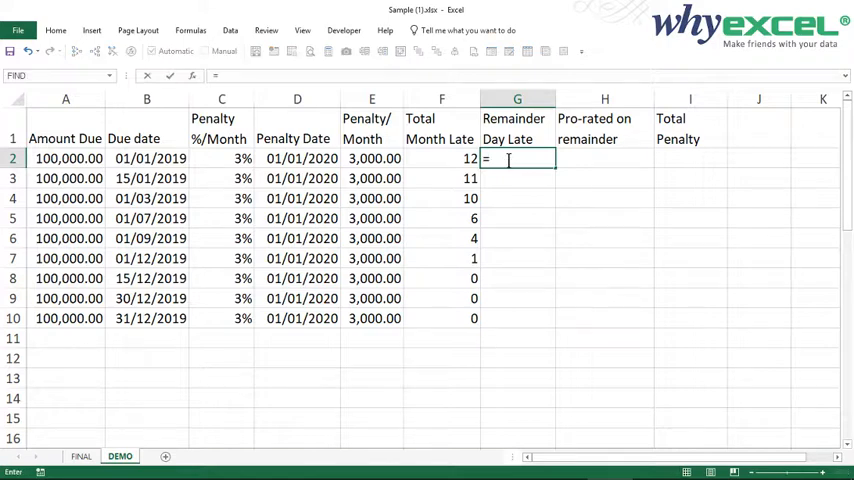
text(DATEDIF)
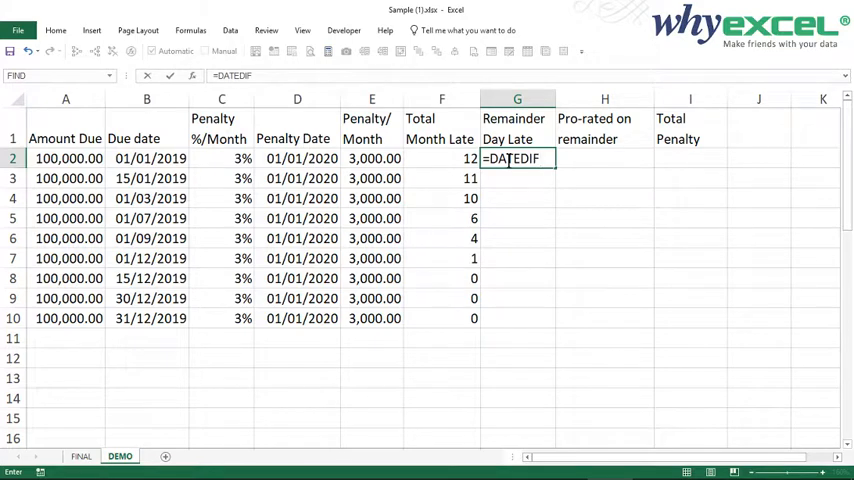
text(()
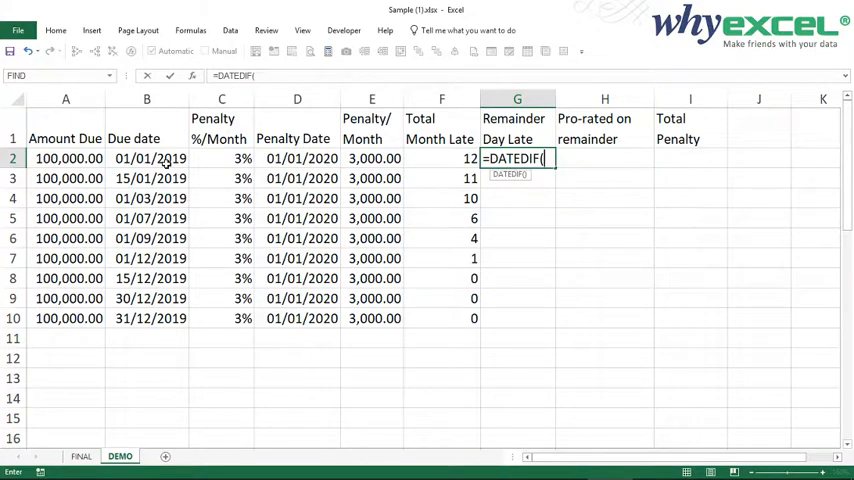
click(146, 158)
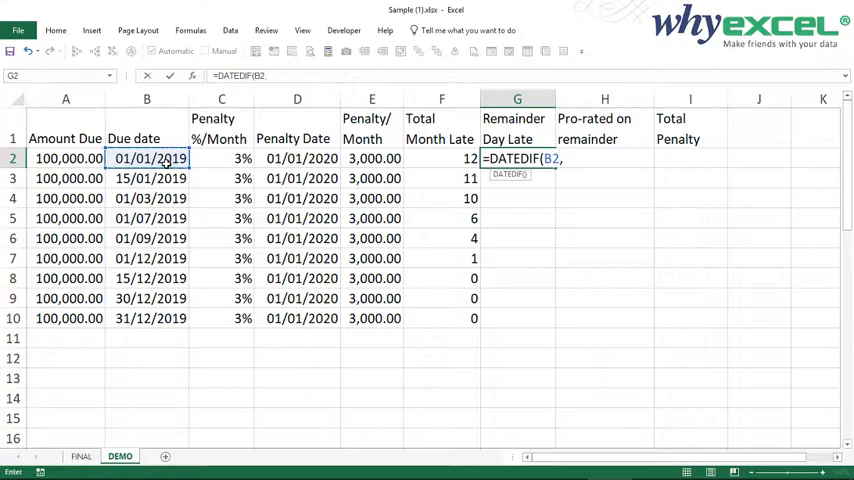
click(296, 158)
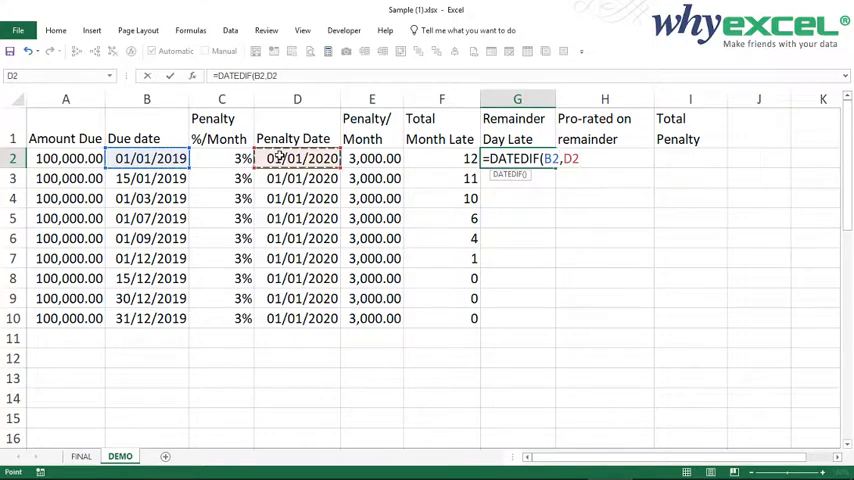
text(,)
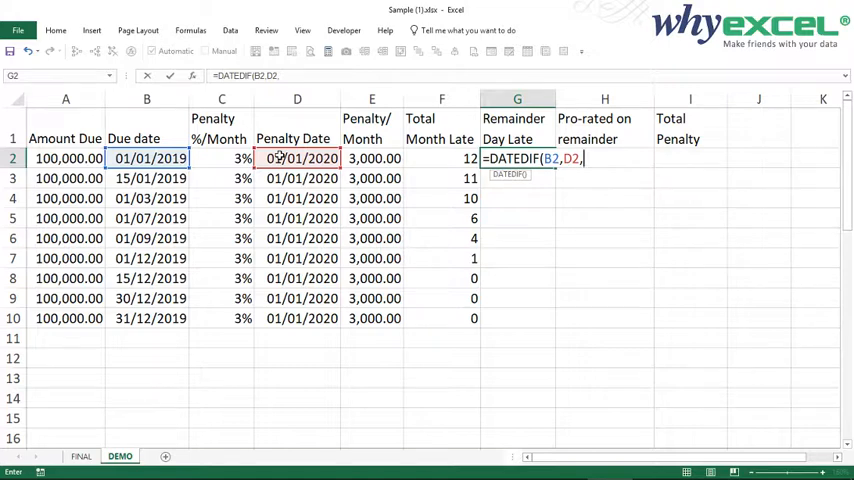
text("M)
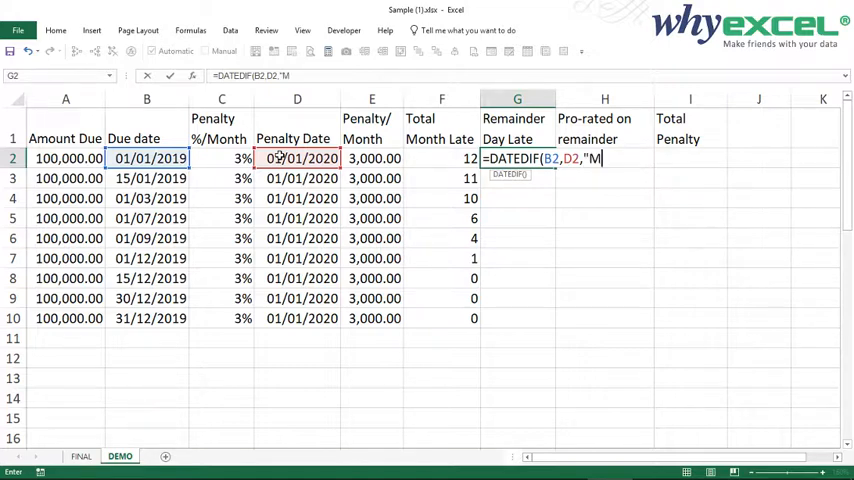
text(D)
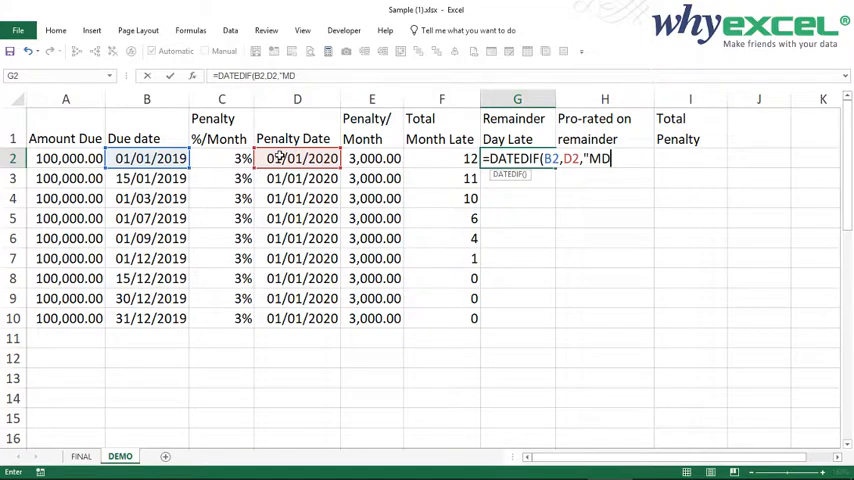
text("))
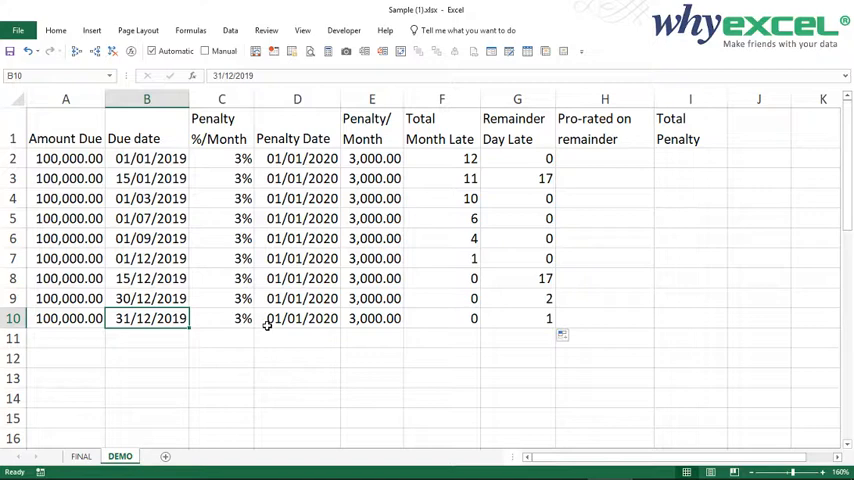
click(296, 318)
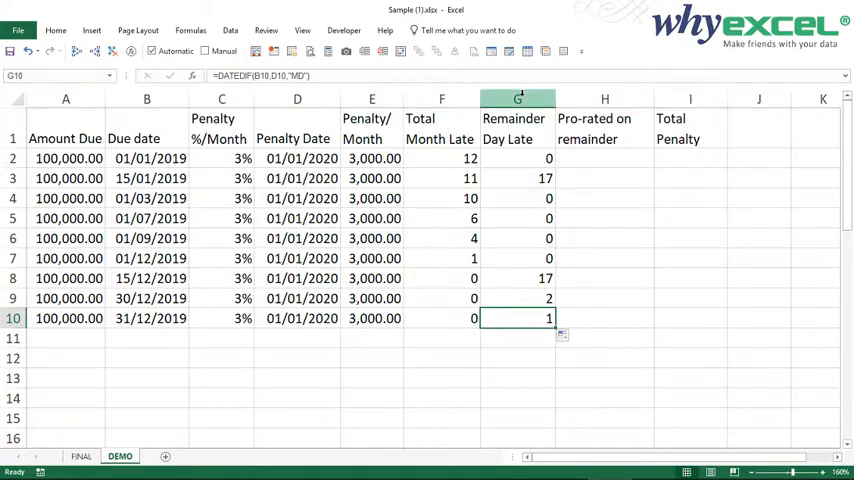
Step: Enter =DAY(EOMONTH(D2,0)) in H2 so it shows 31 days in the penalty date's month
click(516, 98)
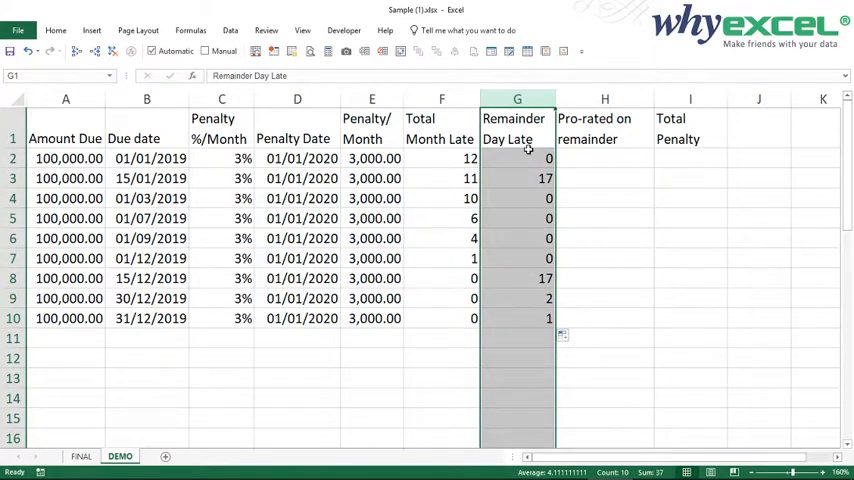
click(604, 158)
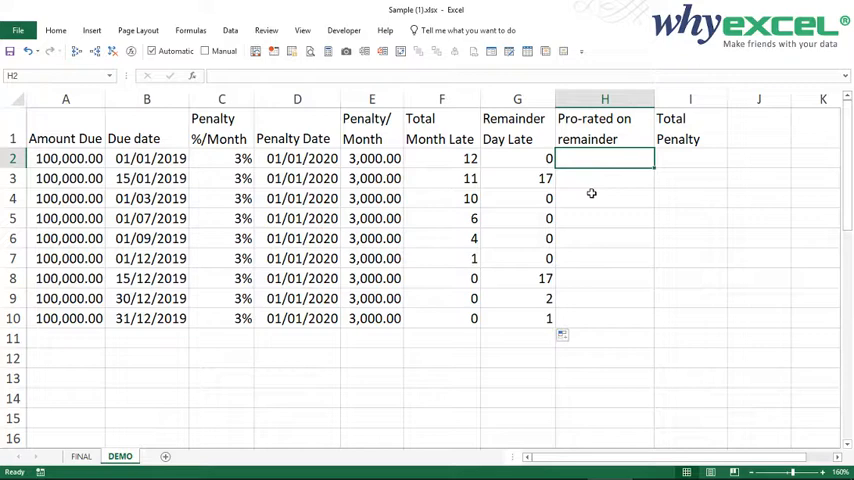
text(=DAY)
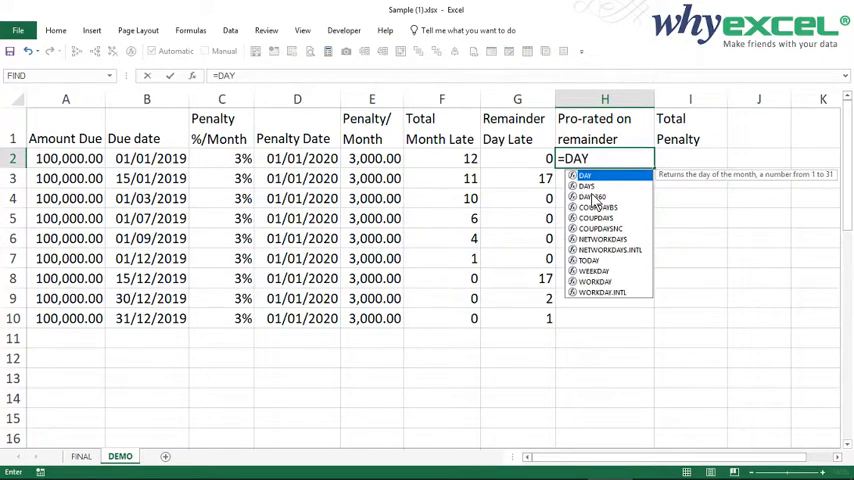
text(()
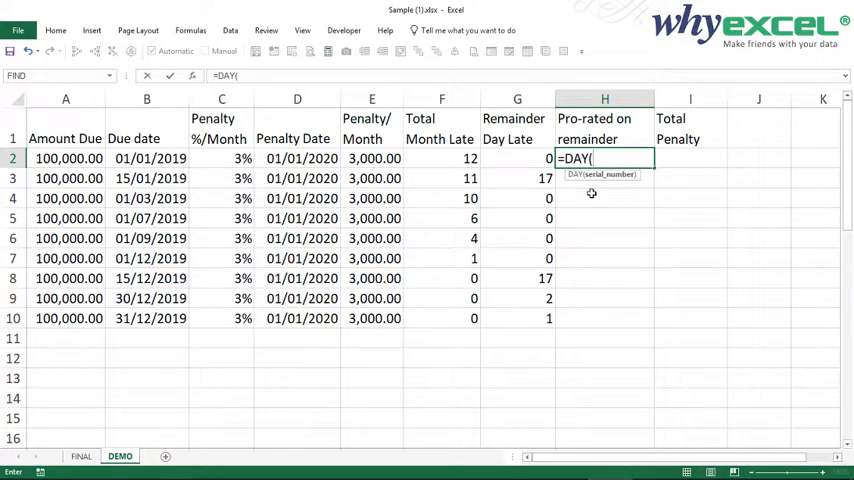
text(EOMONTH()
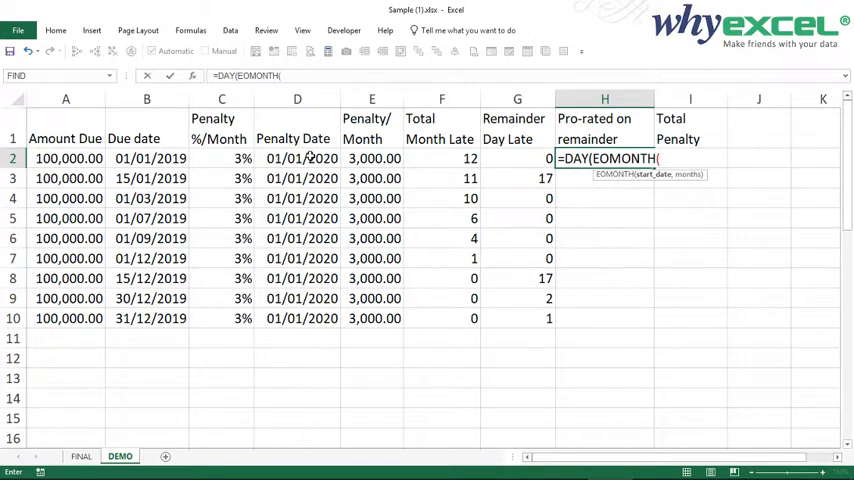
click(296, 158)
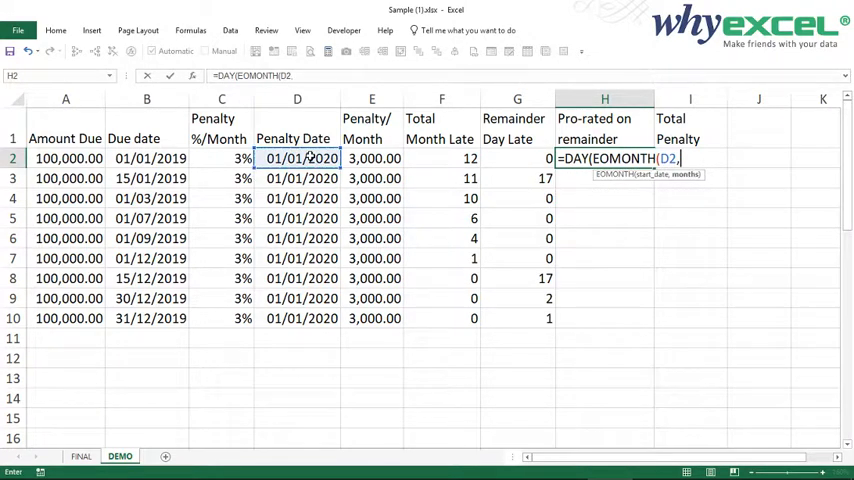
text(0)
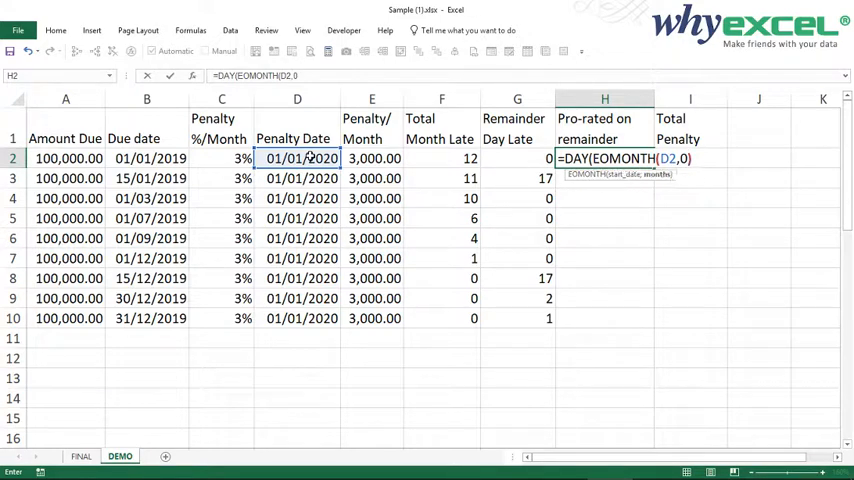
text()))
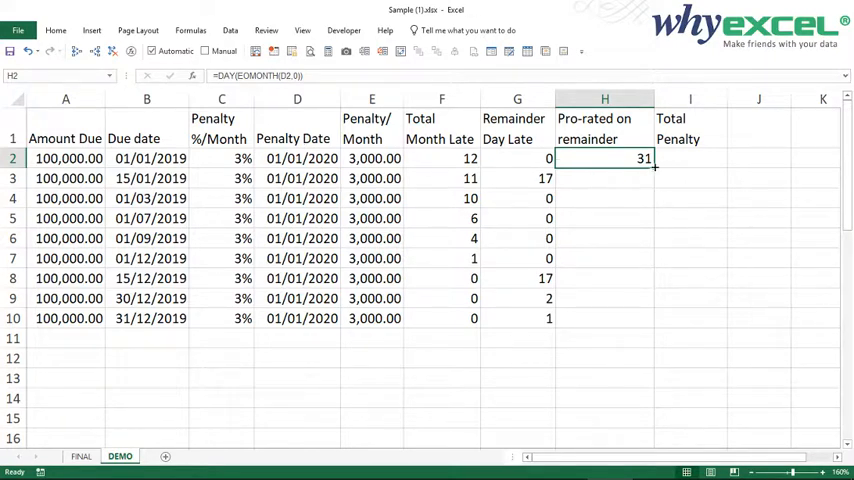
drag(656, 164, 656, 318)
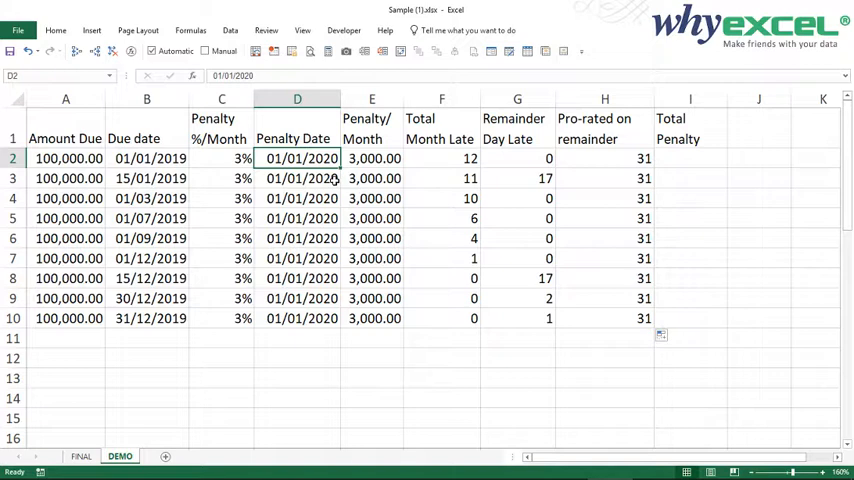
text(1/2/20)
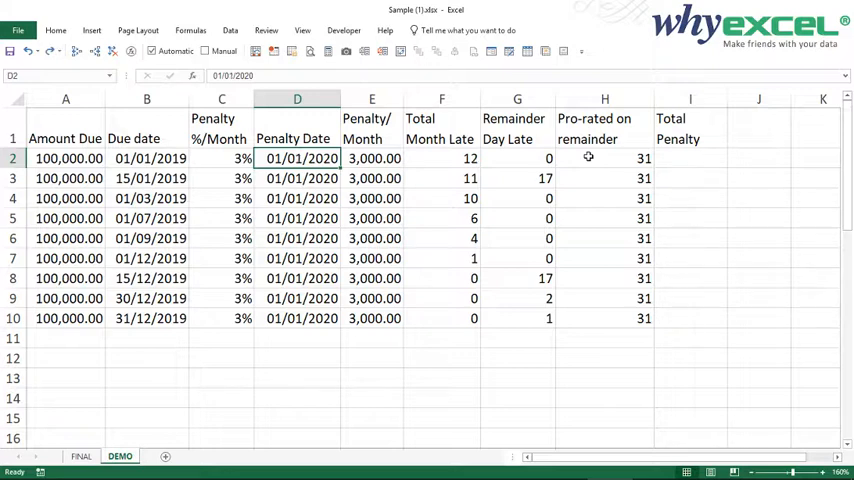
click(688, 158)
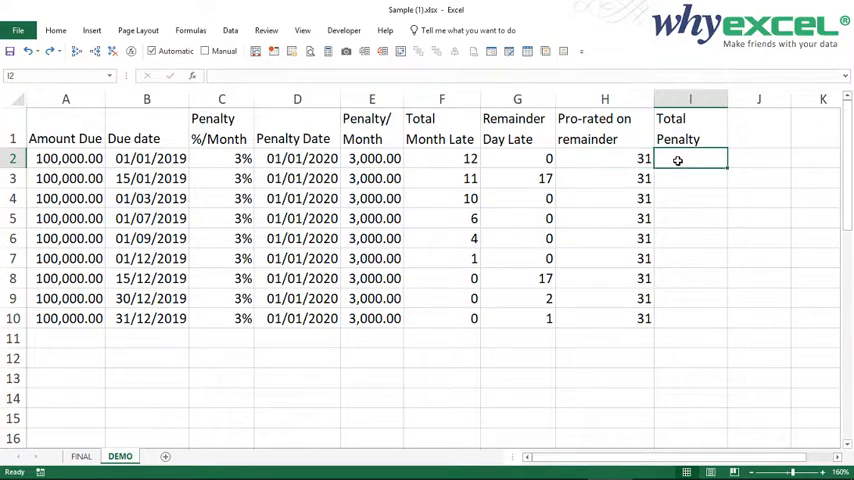
Step: Edit H2 to =G2/DAY(EOMONTH(D2,0)), dividing remainder days by the month's days
click(604, 158)
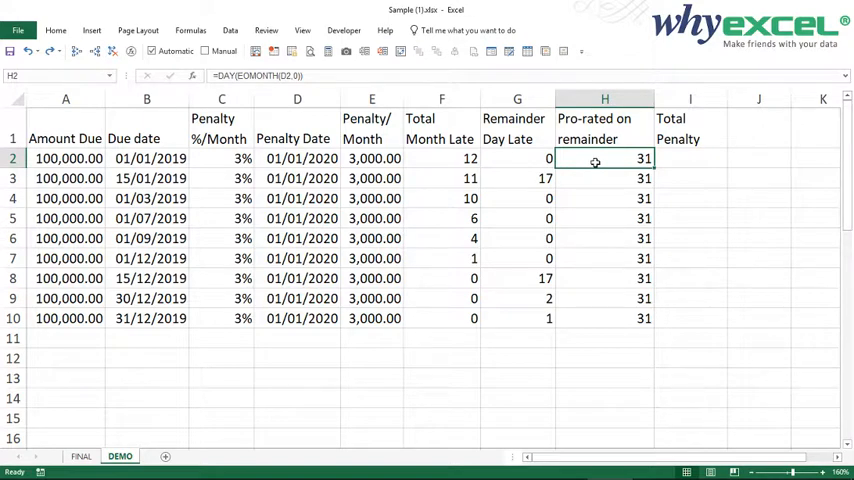
double_click(604, 158)
text(G2/)
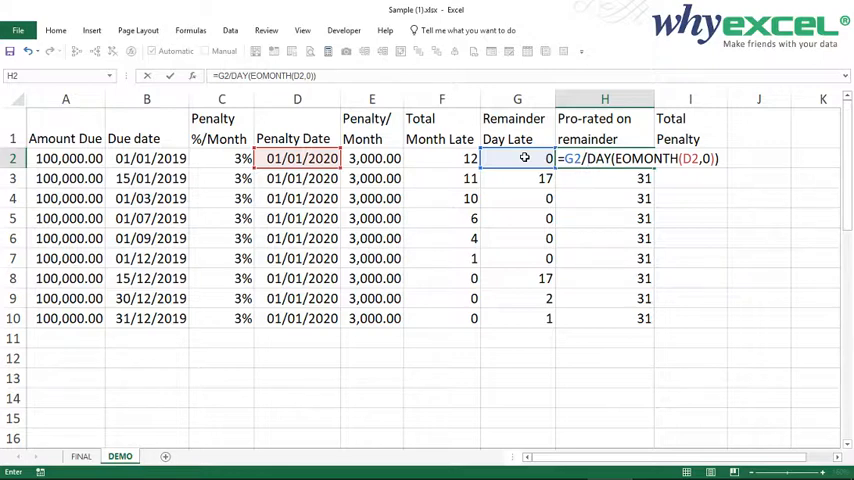
key(Enter)
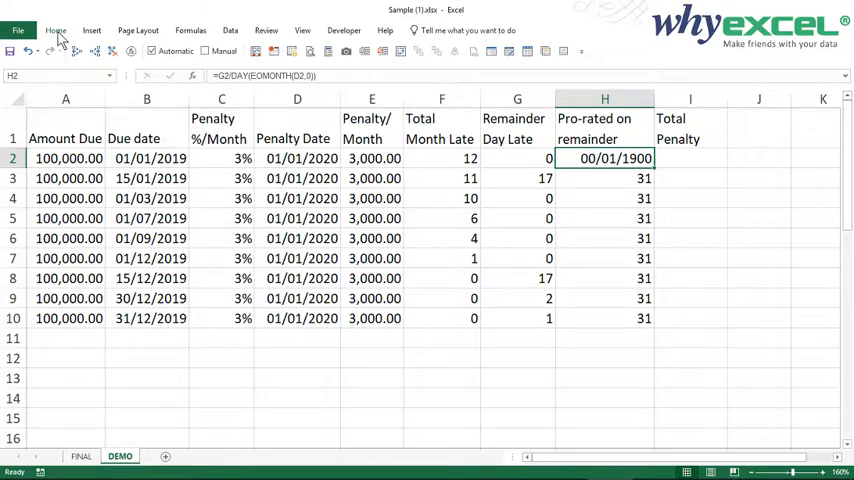
Step: Format H2 as General and fill it down to H10, showing fractions like 0.548387097
click(56, 30)
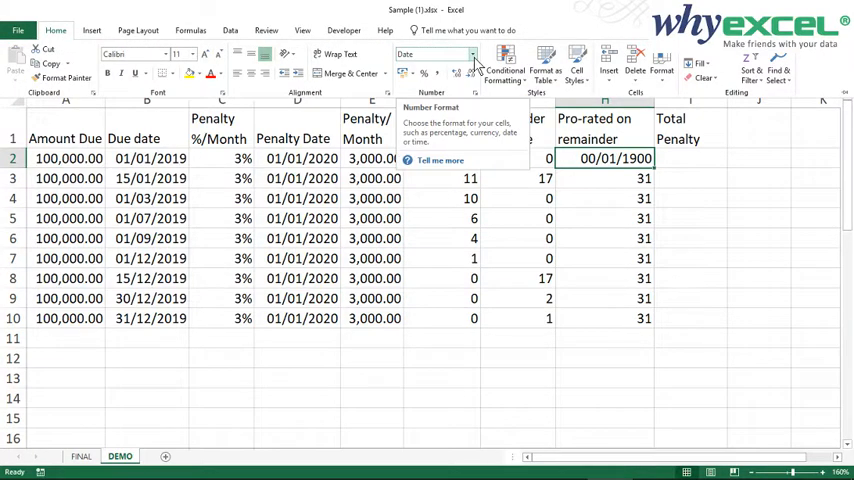
click(470, 54)
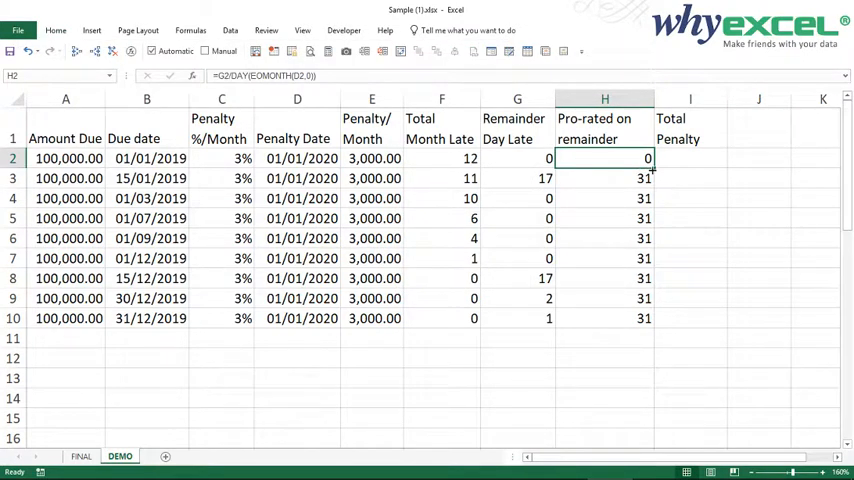
drag(604, 158, 604, 318)
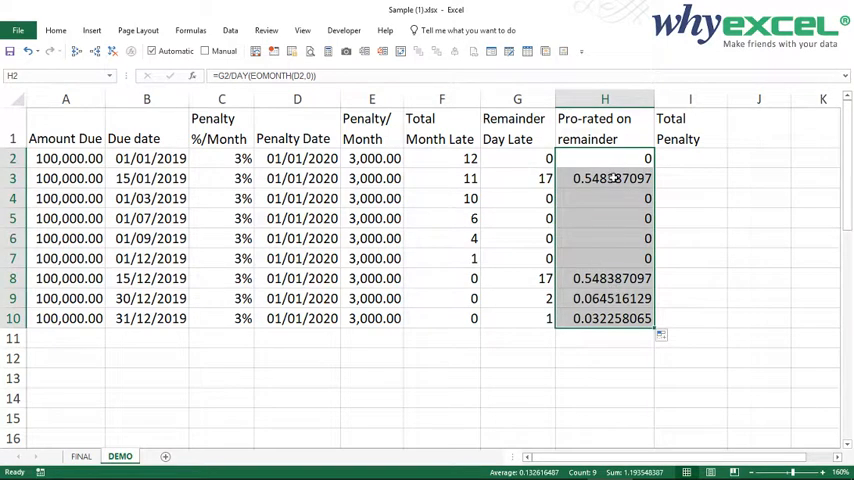
click(604, 178)
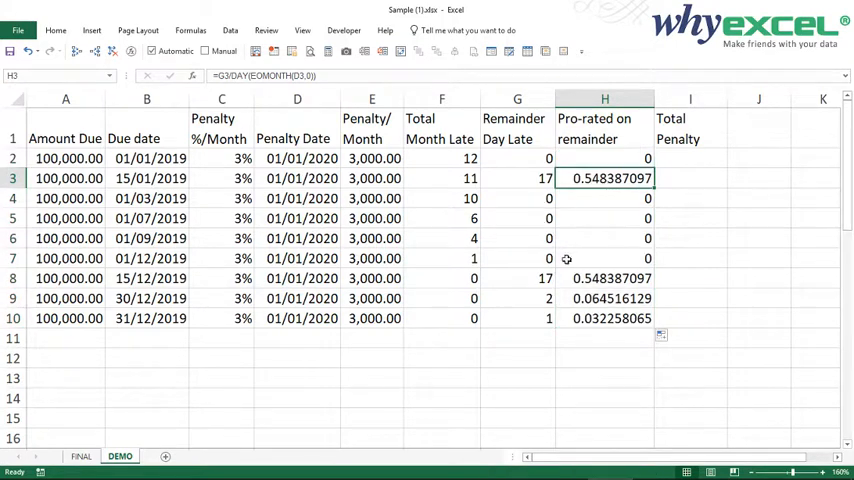
click(604, 318)
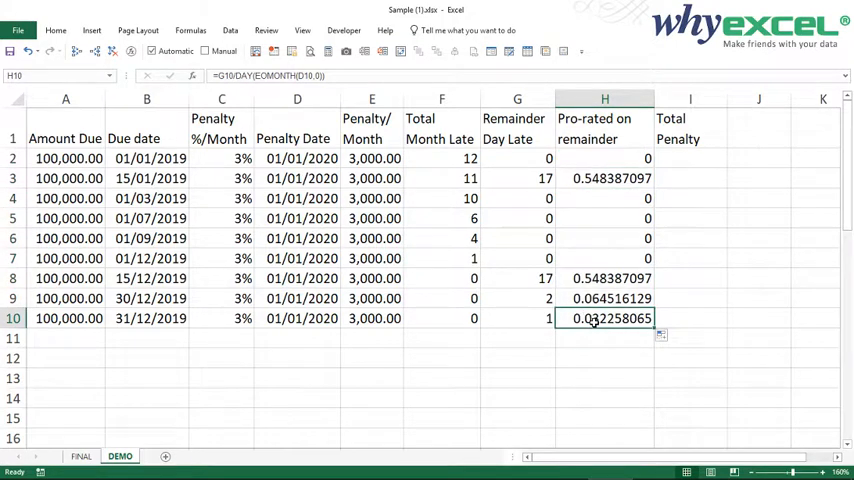
Step: Enter =(F2+H2)*E2 in I2, giving a total penalty of 36,000.00
click(692, 158)
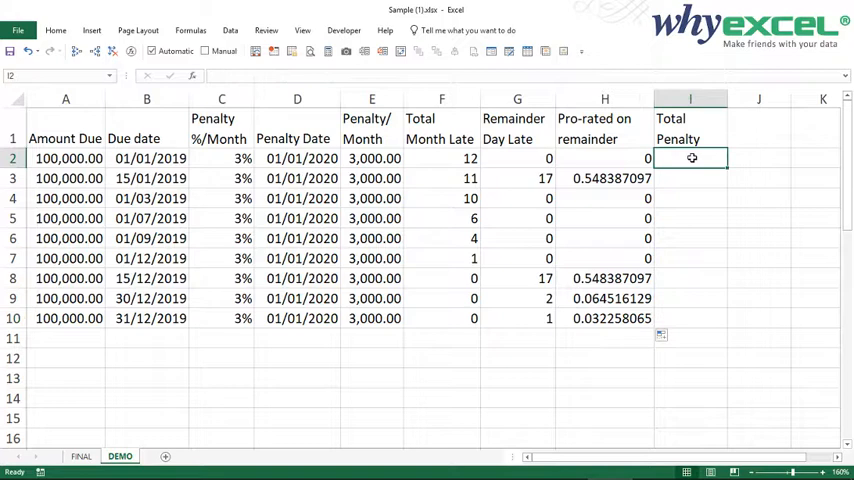
double_click(692, 158)
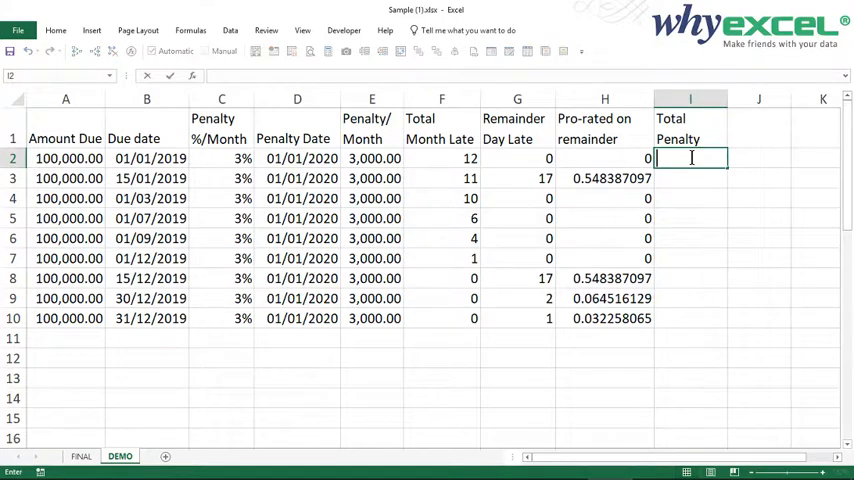
text(=)
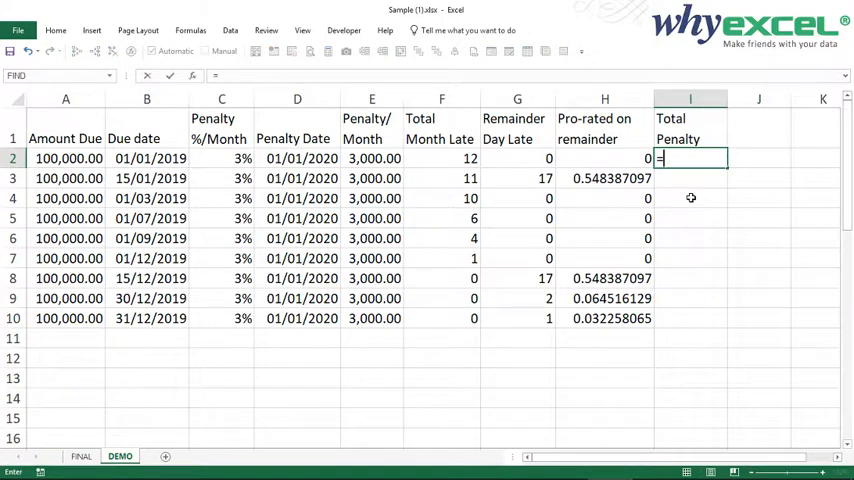
text(()
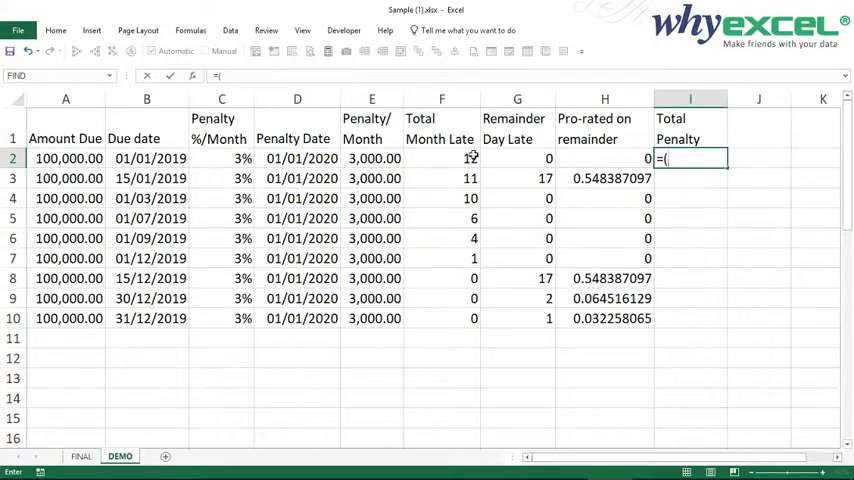
click(440, 158)
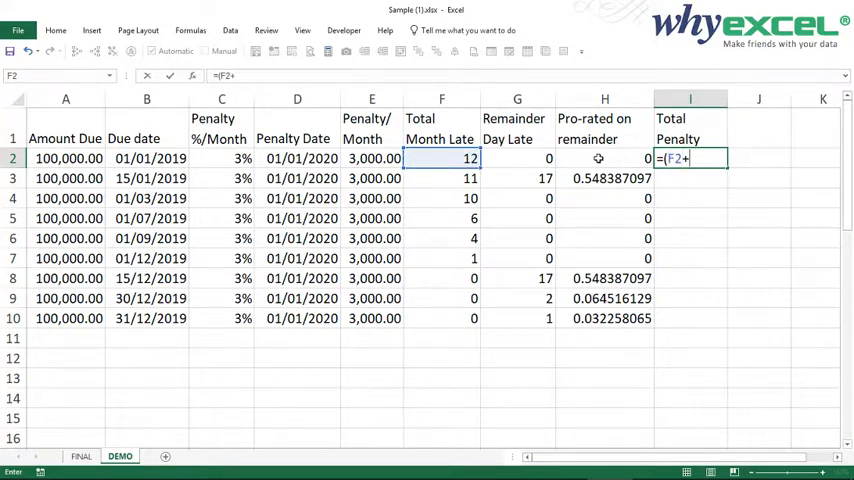
click(604, 158)
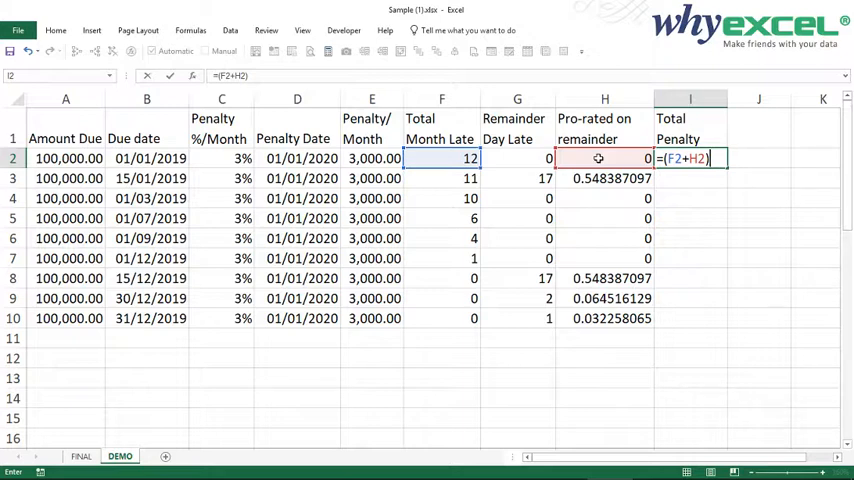
text(*)
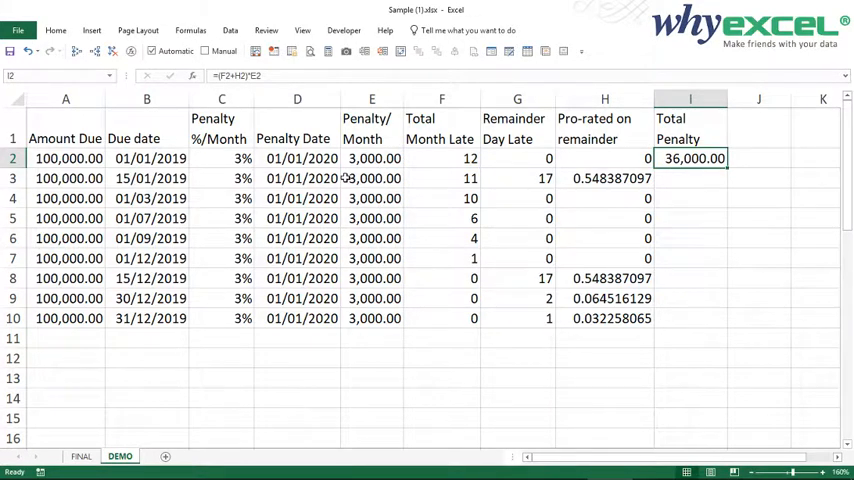
Step: Copy the Total Penalty formula down to I10 (36,000.00 to 96.77) and review E2 and the Penalty Date column
click(440, 158)
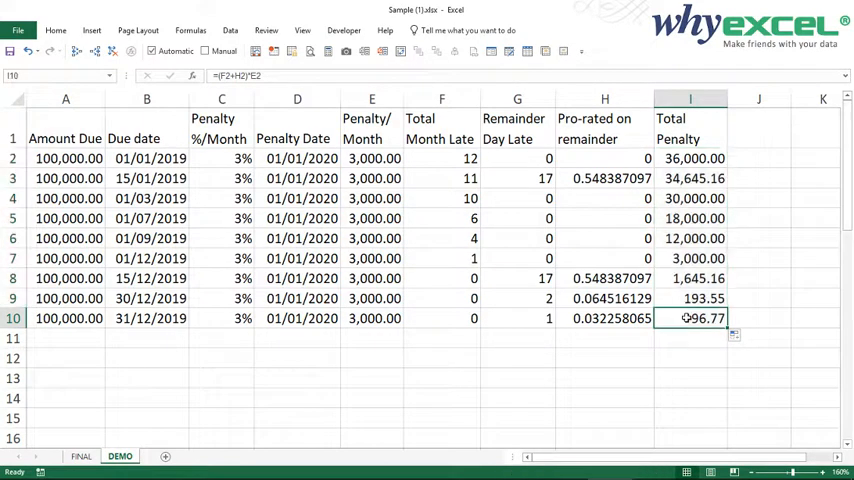
click(372, 158)
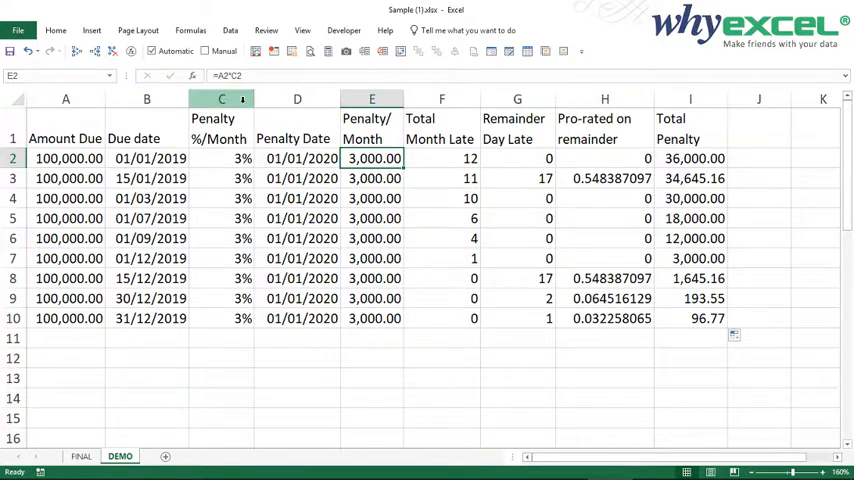
click(296, 98)
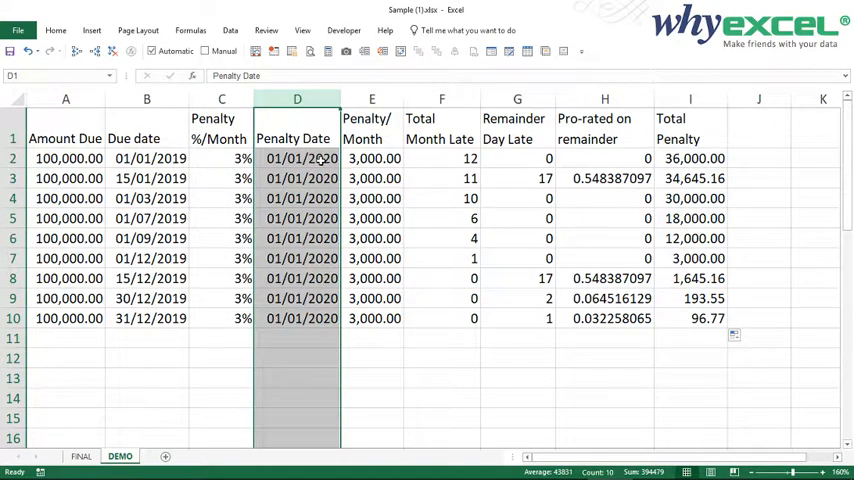
click(296, 158)
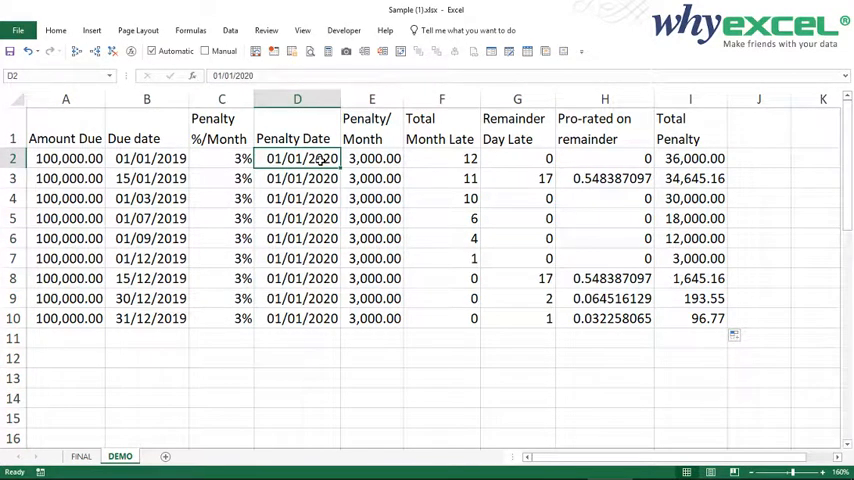